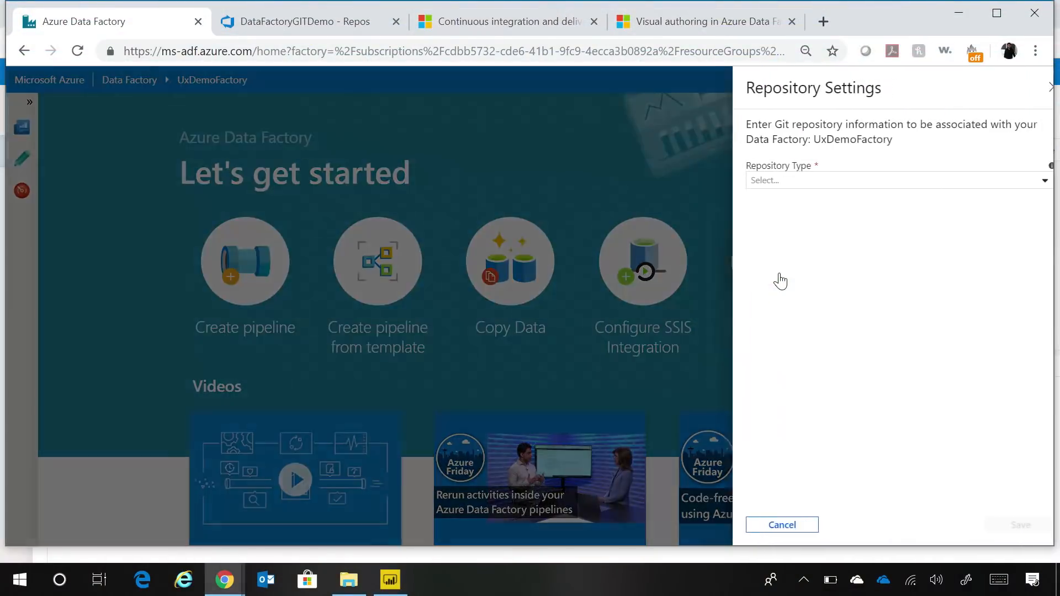
Connect to Azure DevOps Git using the DataFactoryDemo project and existing DataFactoryGITDemo repository
left_click(884, 180)
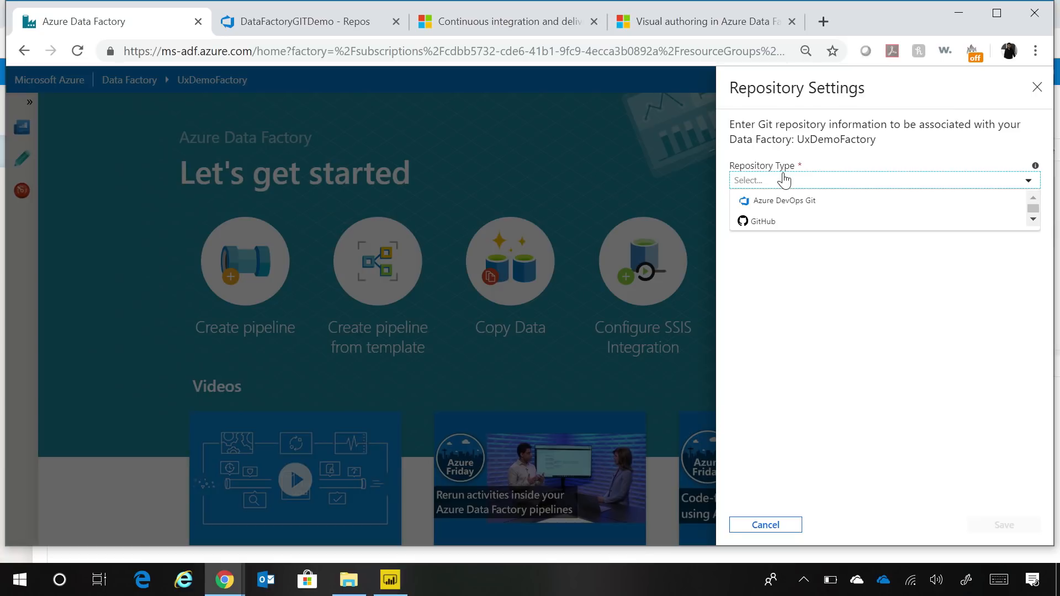
mouse_move(789, 183)
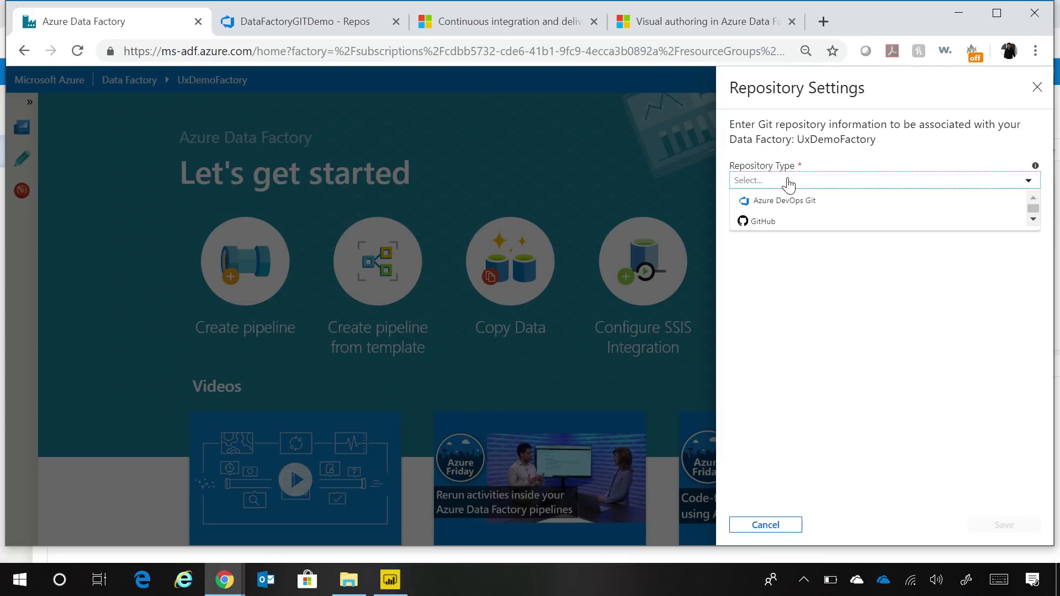
left_click(784, 200)
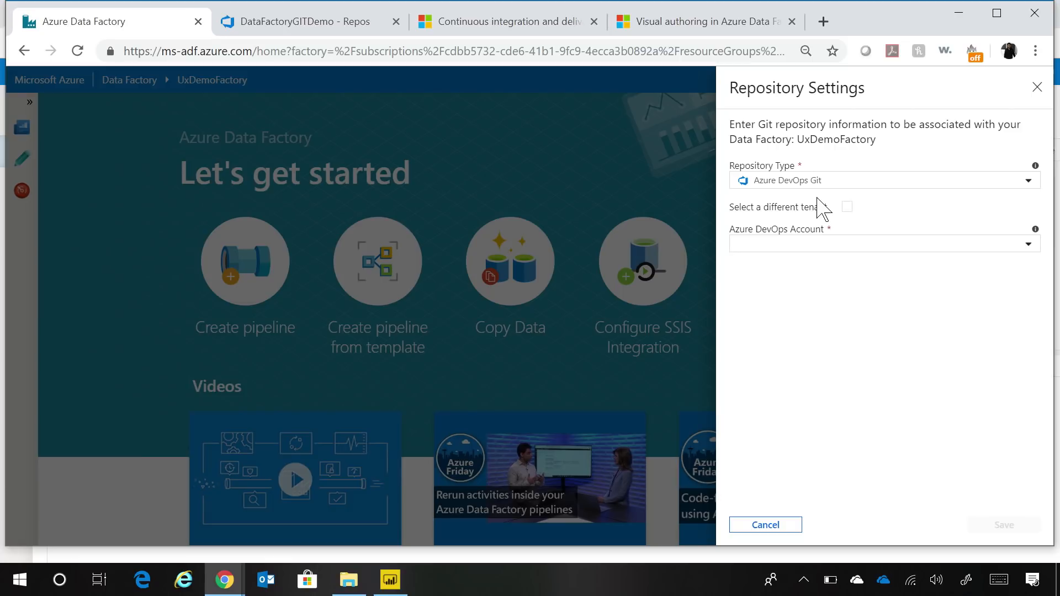
mouse_move(806, 260)
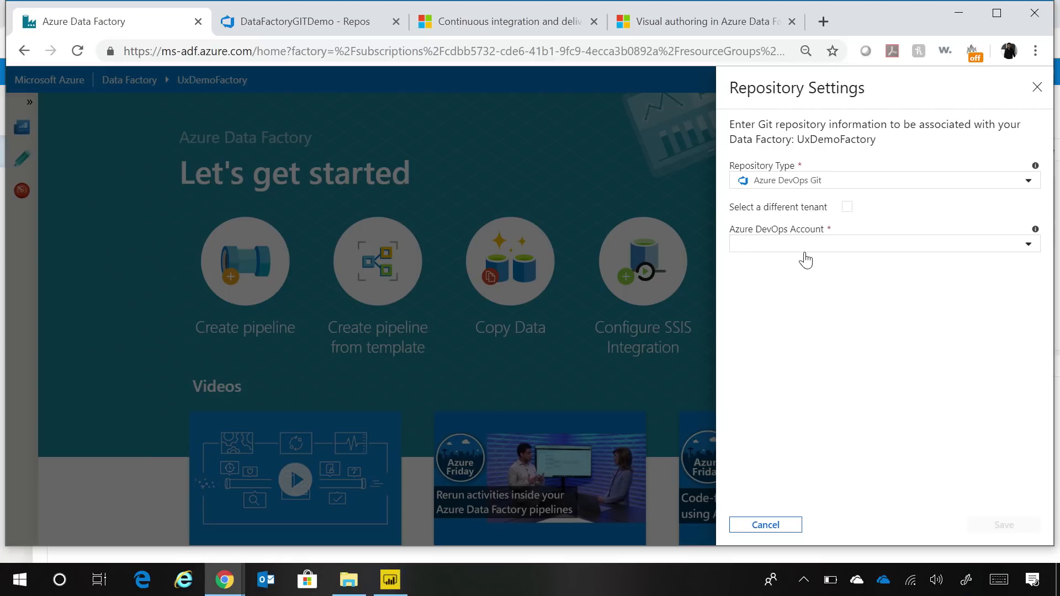
left_click(884, 244)
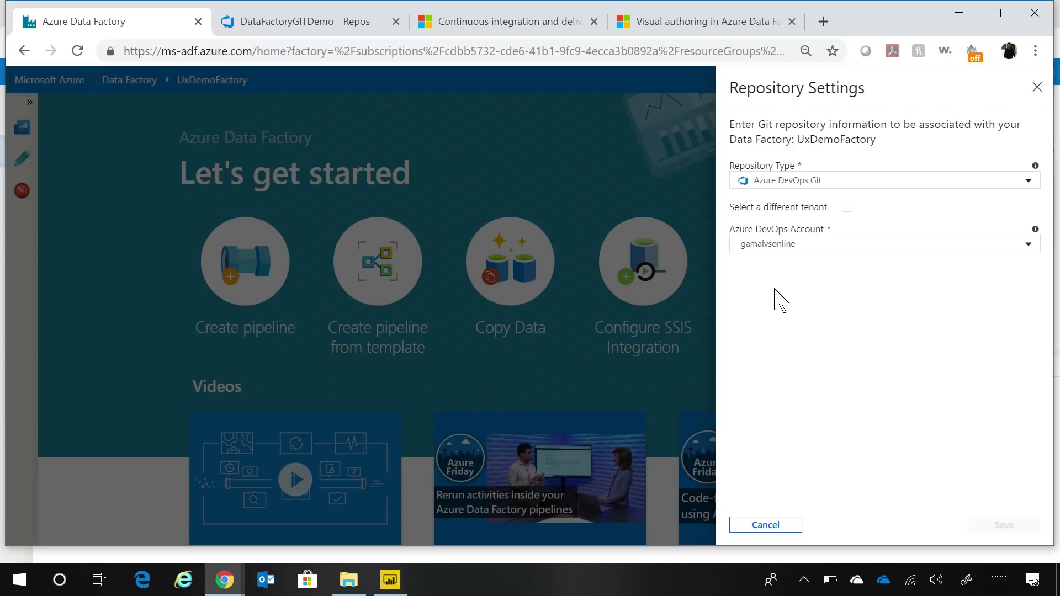
left_click(884, 284)
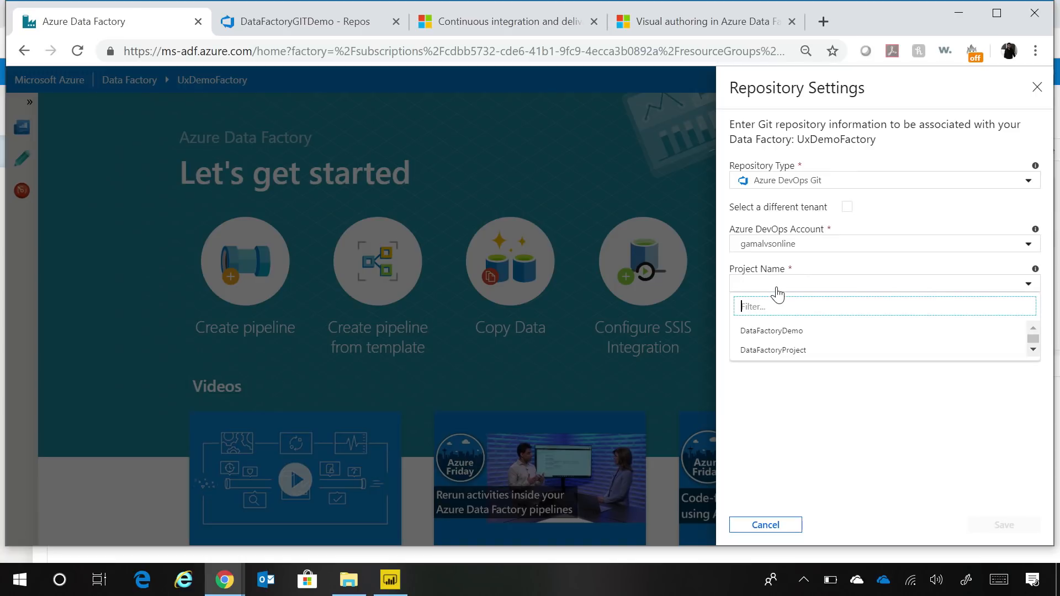
left_click(771, 330)
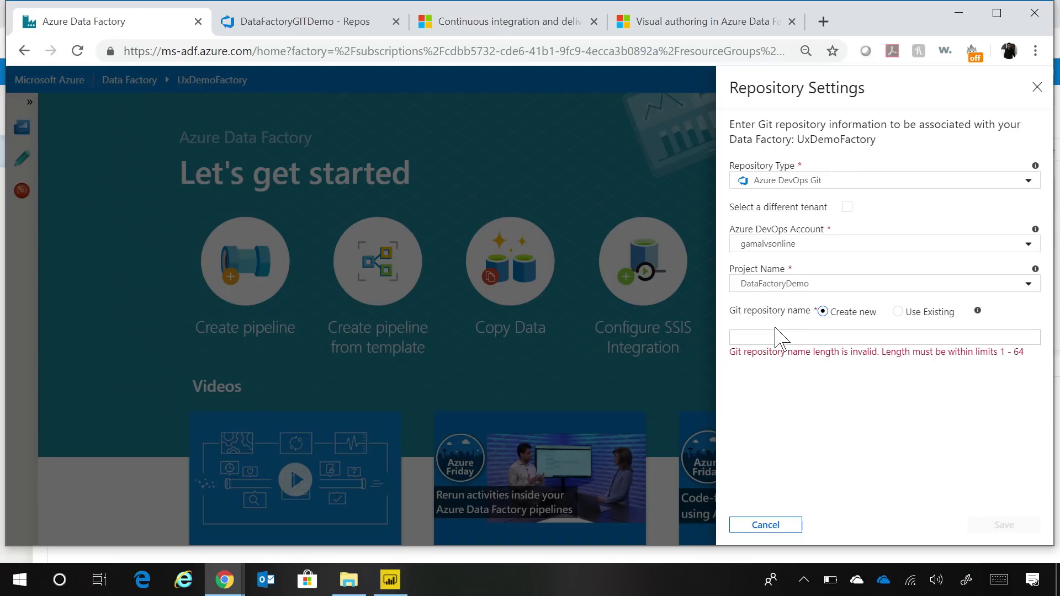
left_click(897, 311)
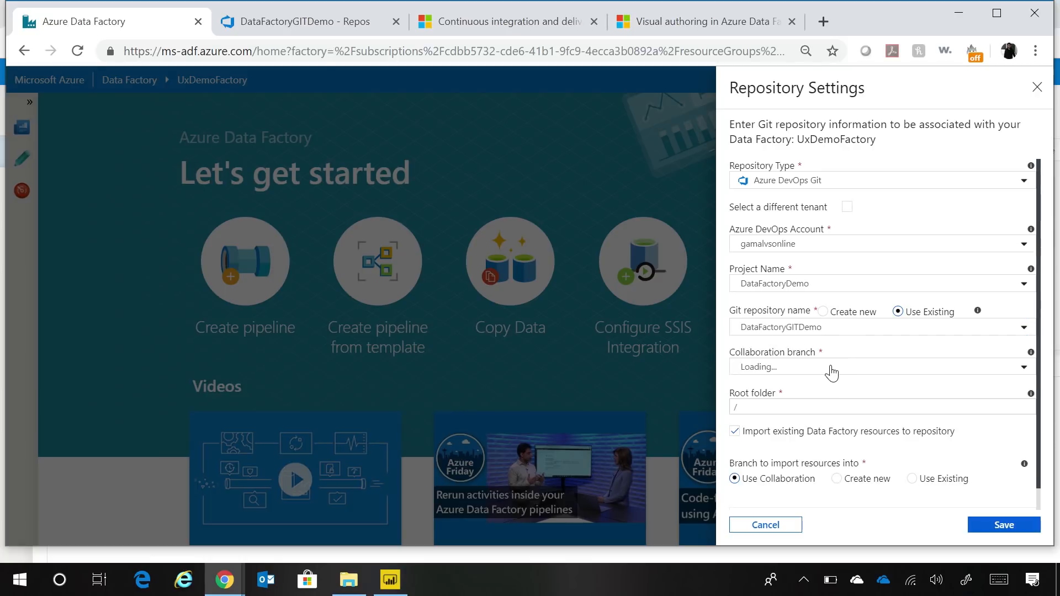
Choose master as the collaboration branch, keeping root folder / and importing resources, and save
left_click(881, 367)
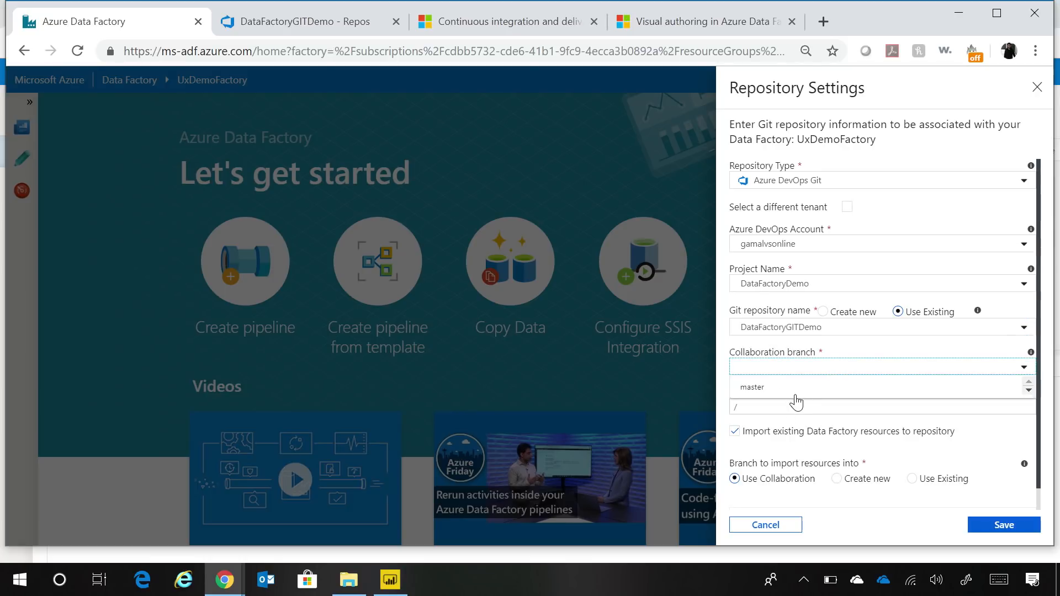
left_click(752, 387)
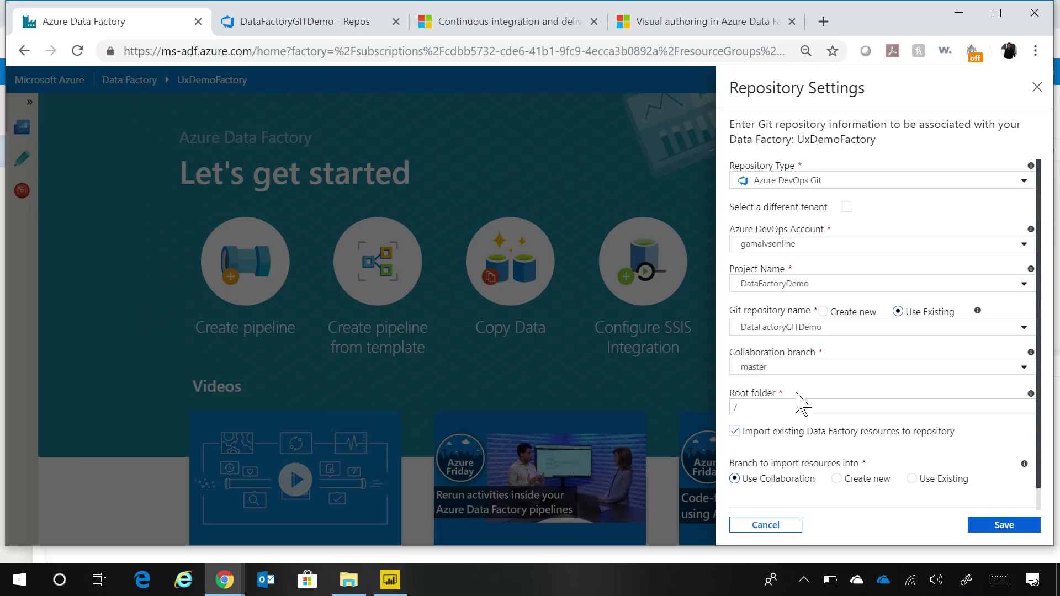
mouse_move(840, 490)
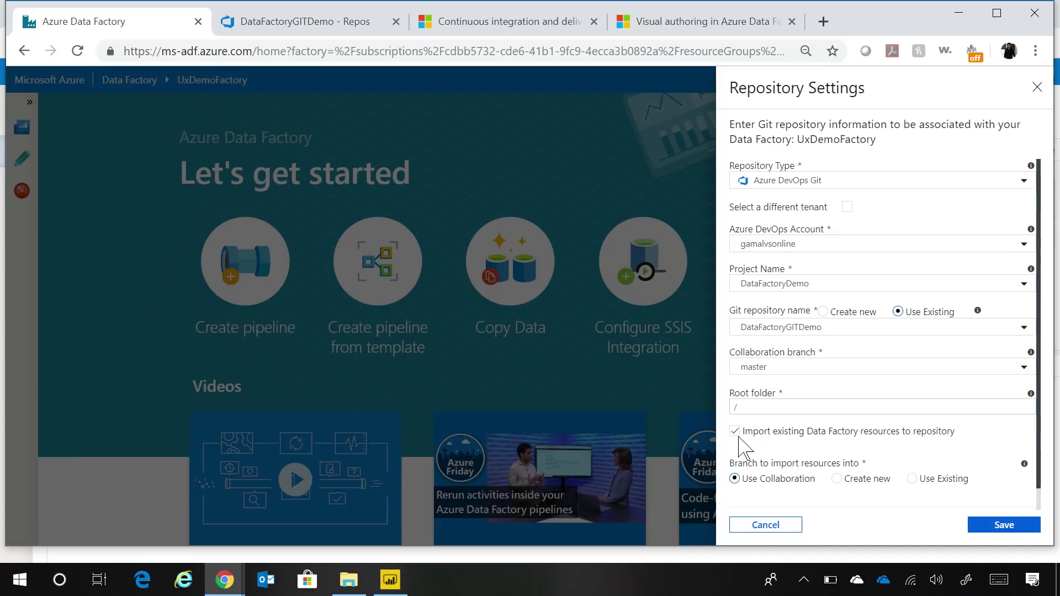
left_click(1004, 525)
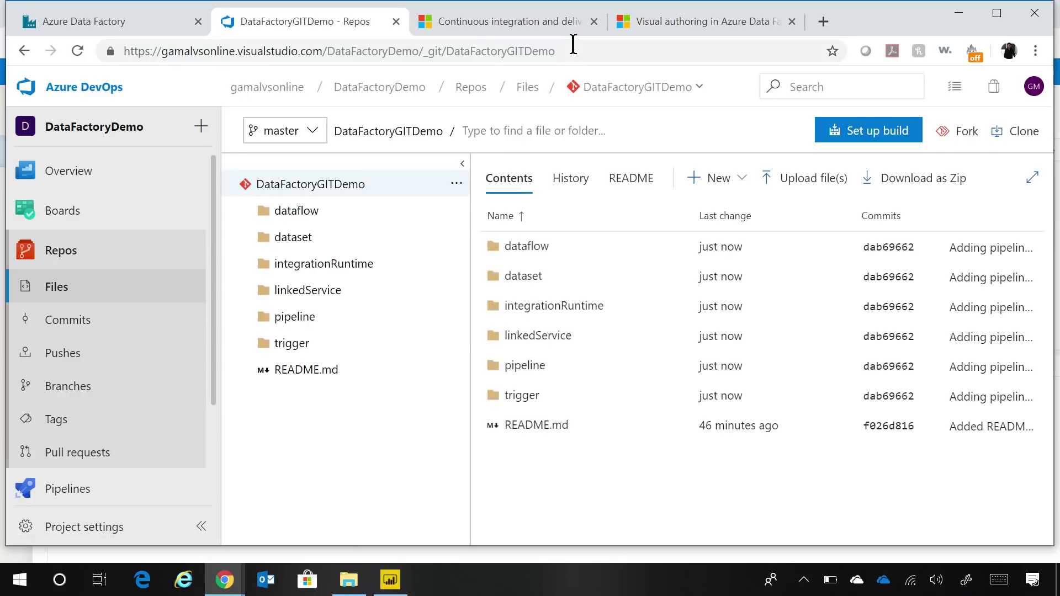
mouse_move(510, 255)
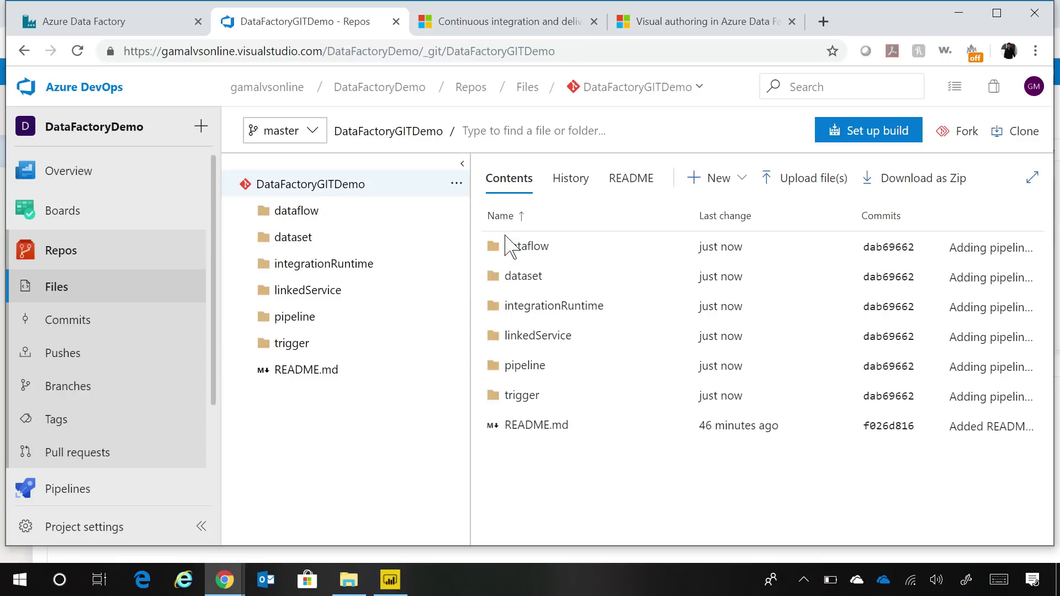
mouse_move(546, 314)
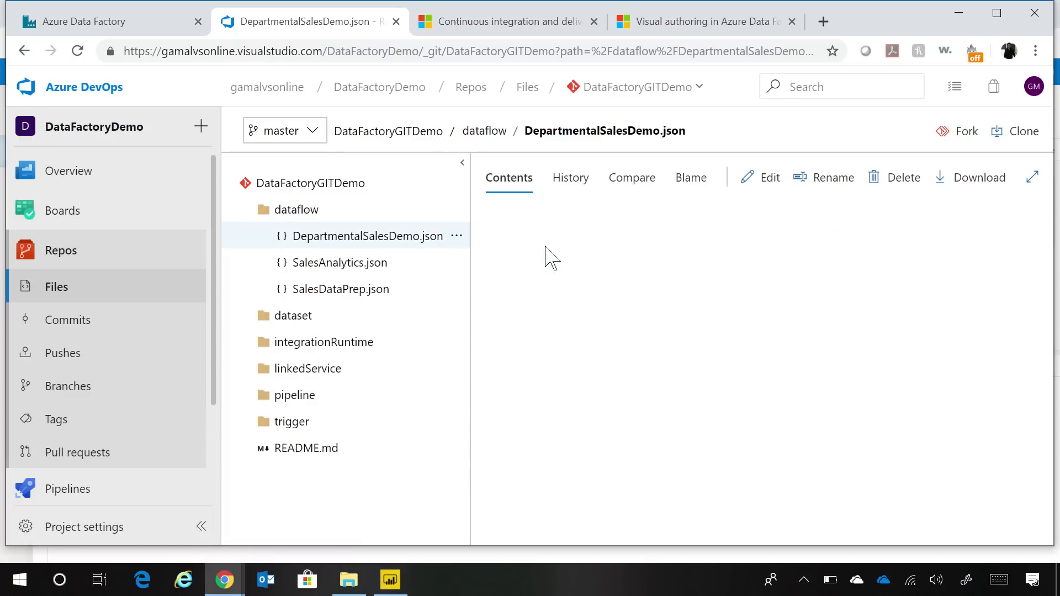
Open DepartmentalSalesDemo.json from the repository's dataflow folder
left_click(368, 236)
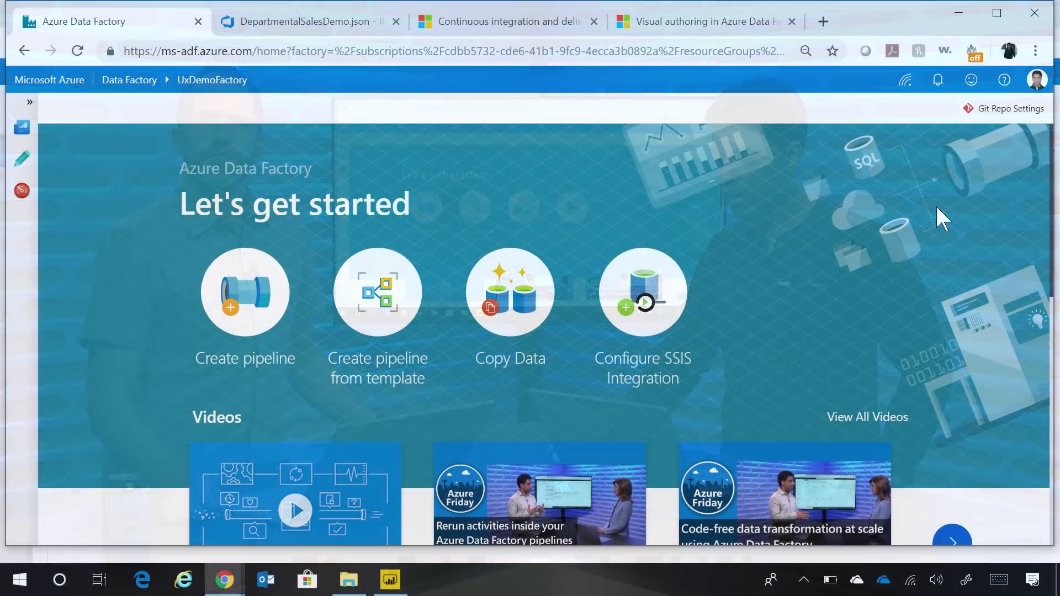
In the authoring workspace, explore the branch list and the New branch panel, then close it
left_click(20, 159)
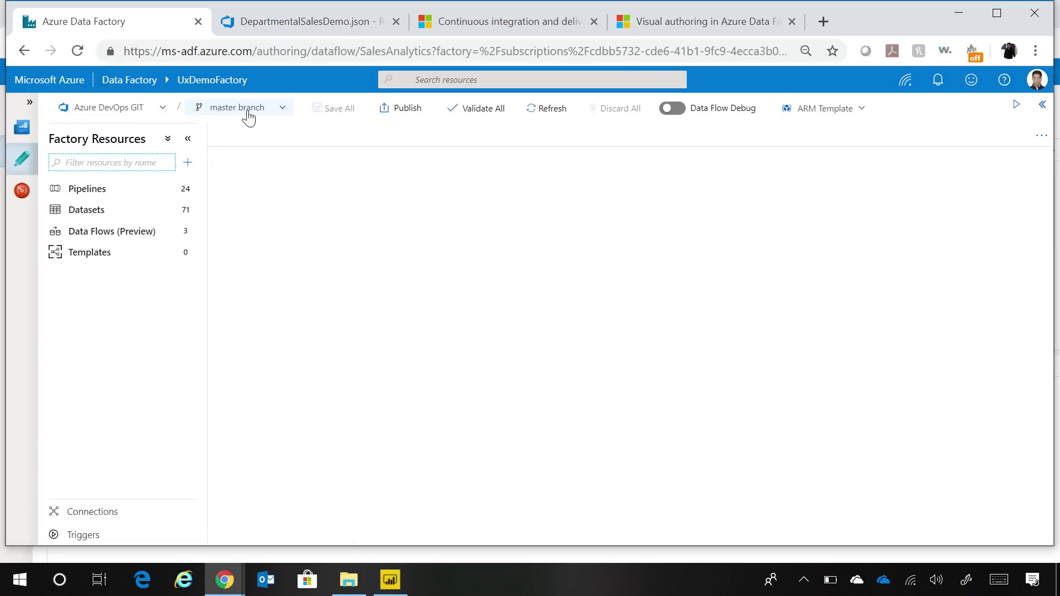
left_click(236, 107)
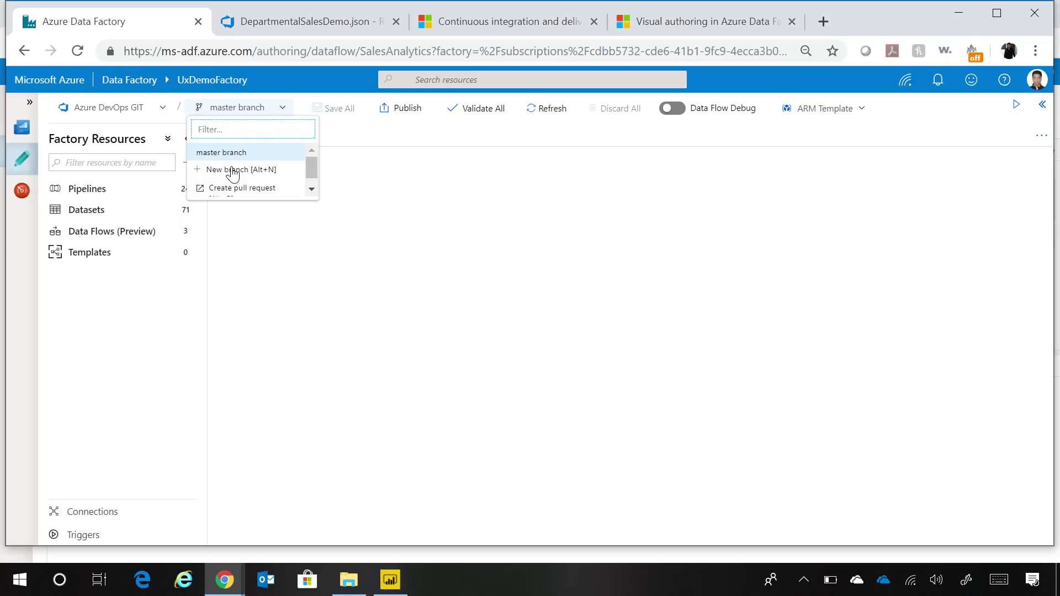
left_click(236, 170)
type("gamal")
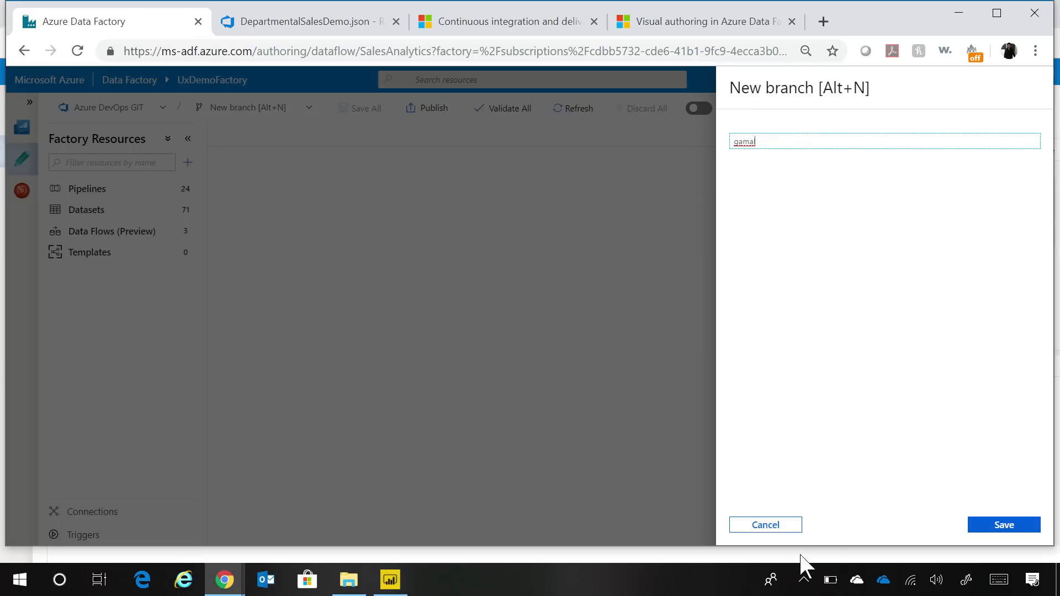
left_click(765, 525)
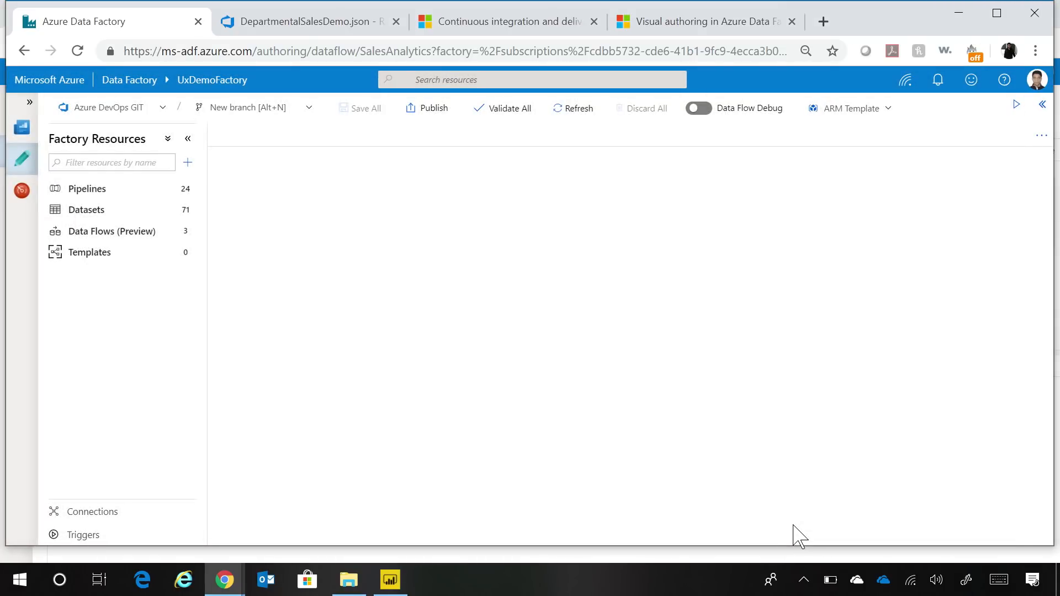
mouse_move(298, 114)
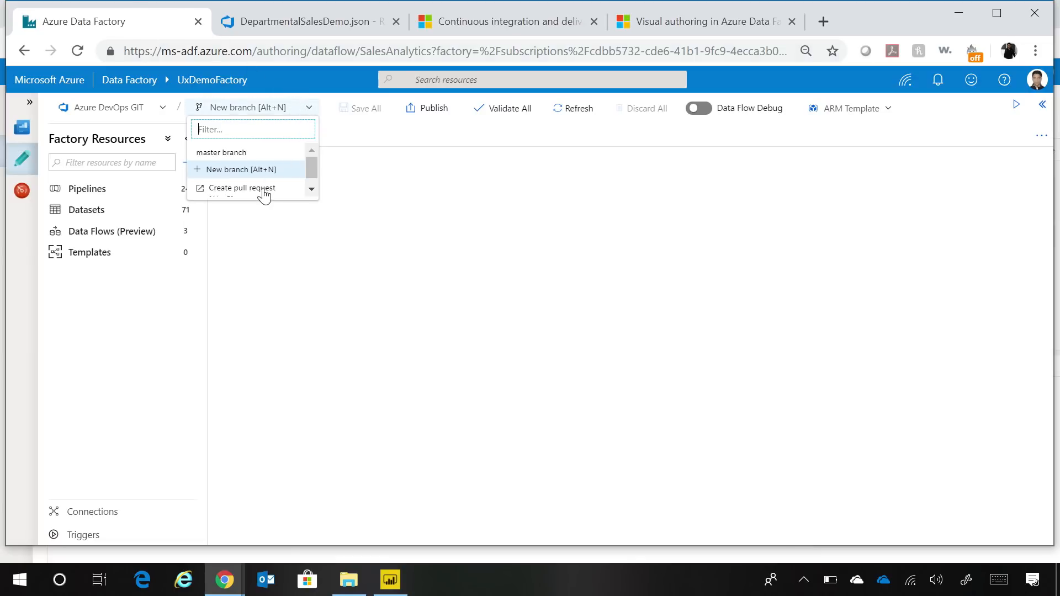
mouse_move(254, 196)
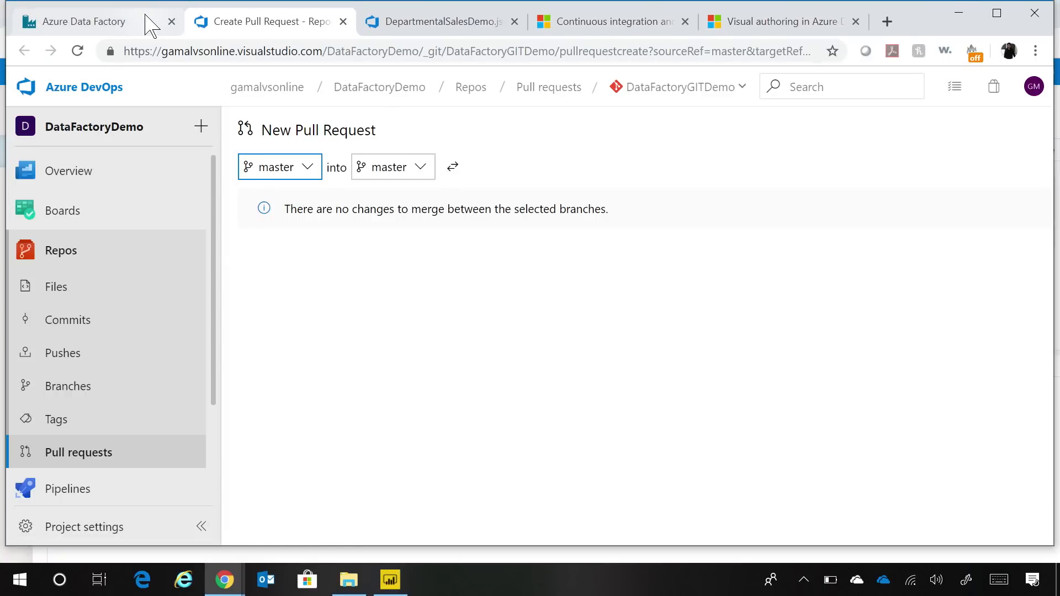
Review the master-into-master pull request, then return to the BlobToDWCopy pipeline
left_click(82, 21)
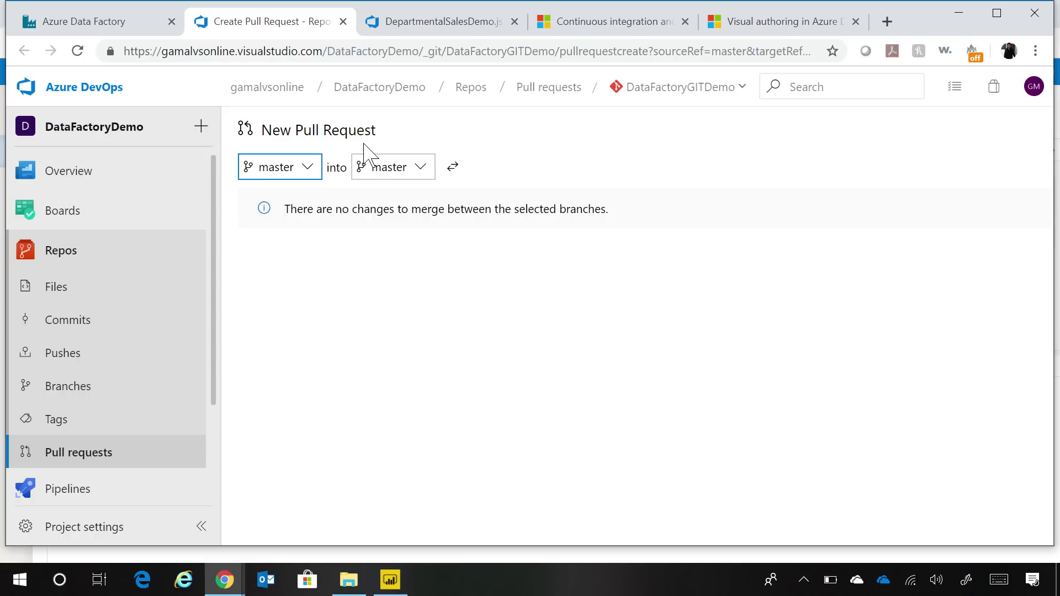
left_click(89, 21)
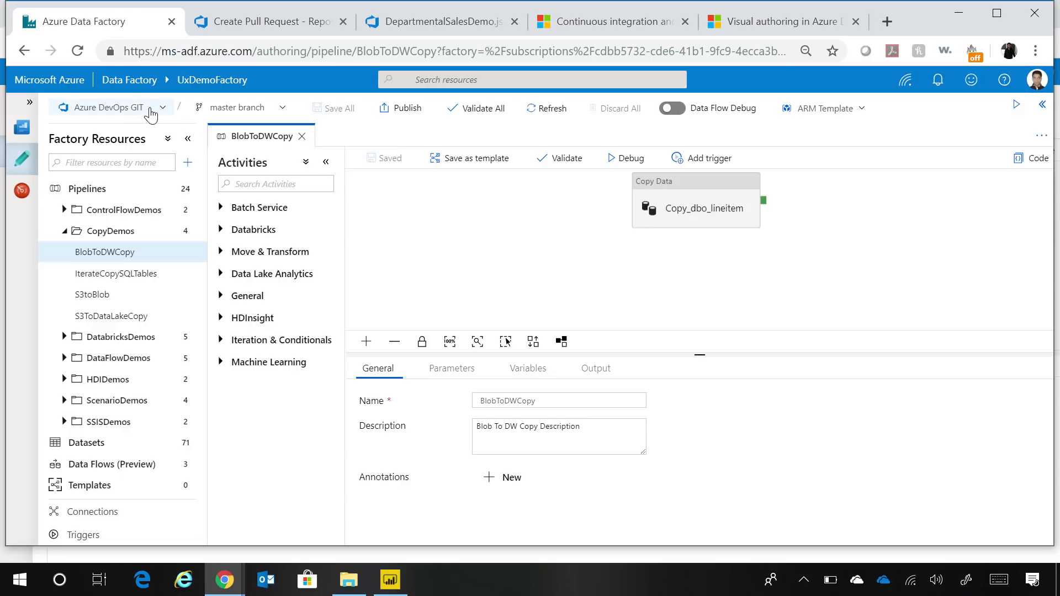
Add a Custom batch activity to BlobToDWCopy and save it to master
left_click(110, 107)
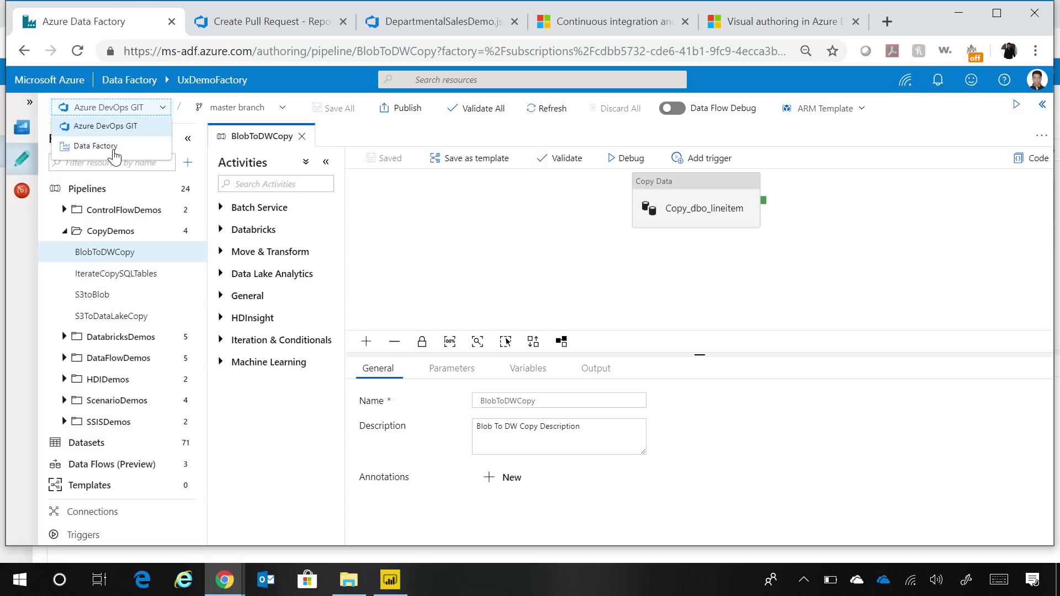
mouse_move(128, 130)
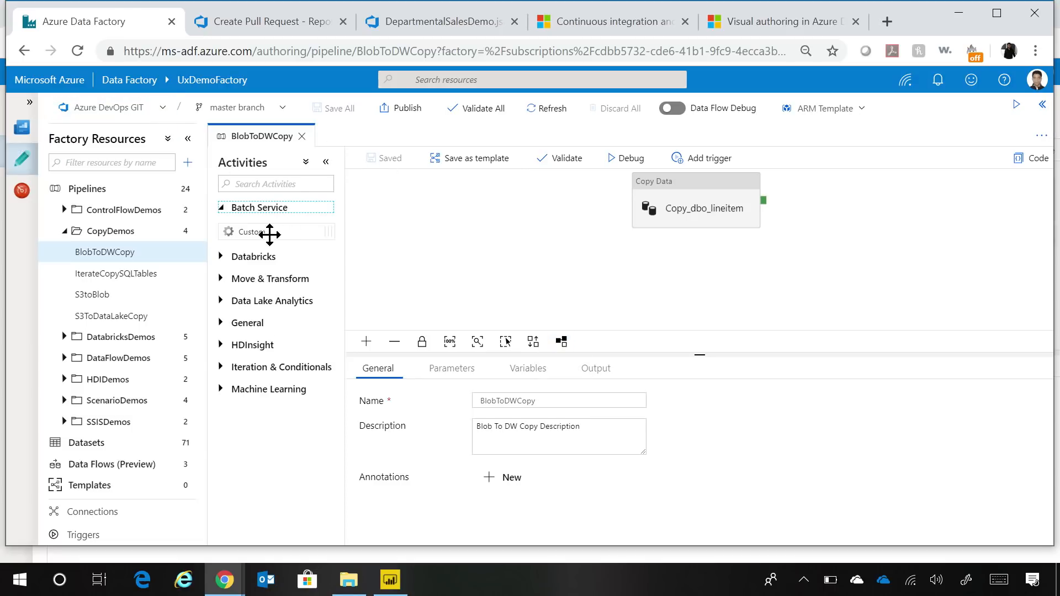
left_click_drag(269, 235, 560, 263)
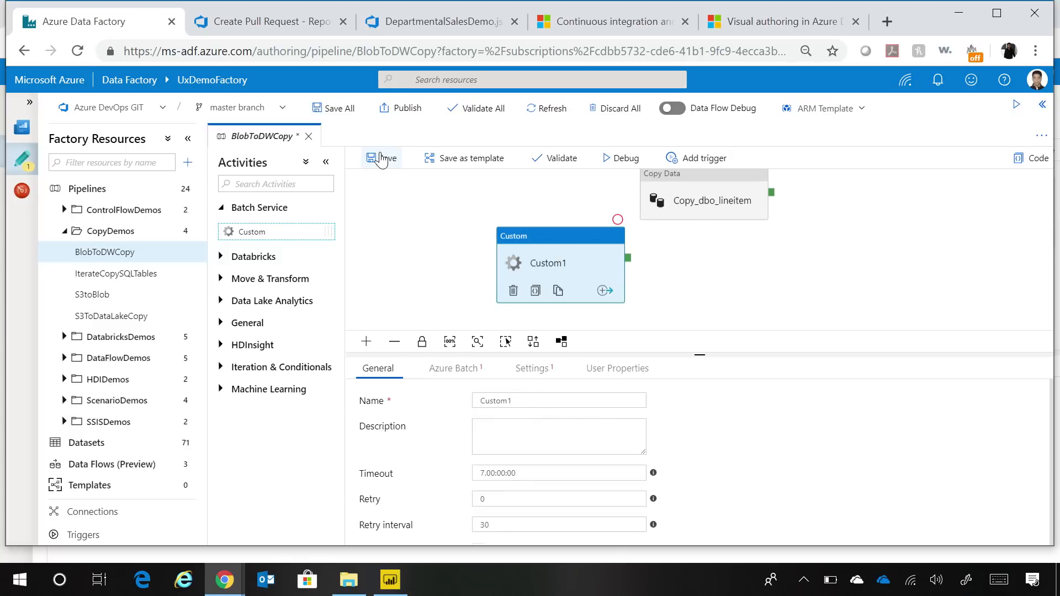
left_click(375, 158)
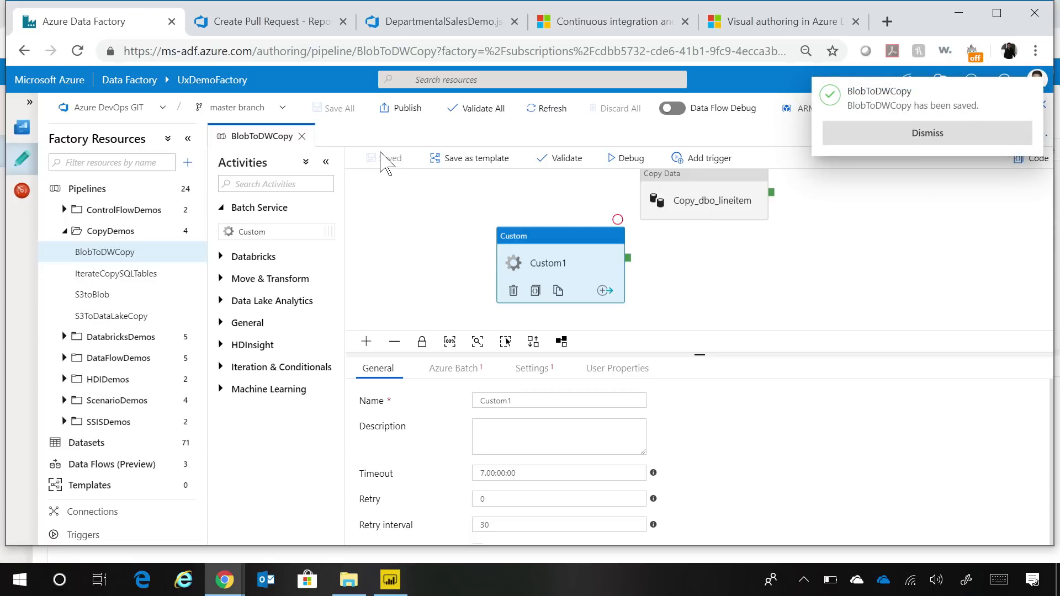
left_click(927, 133)
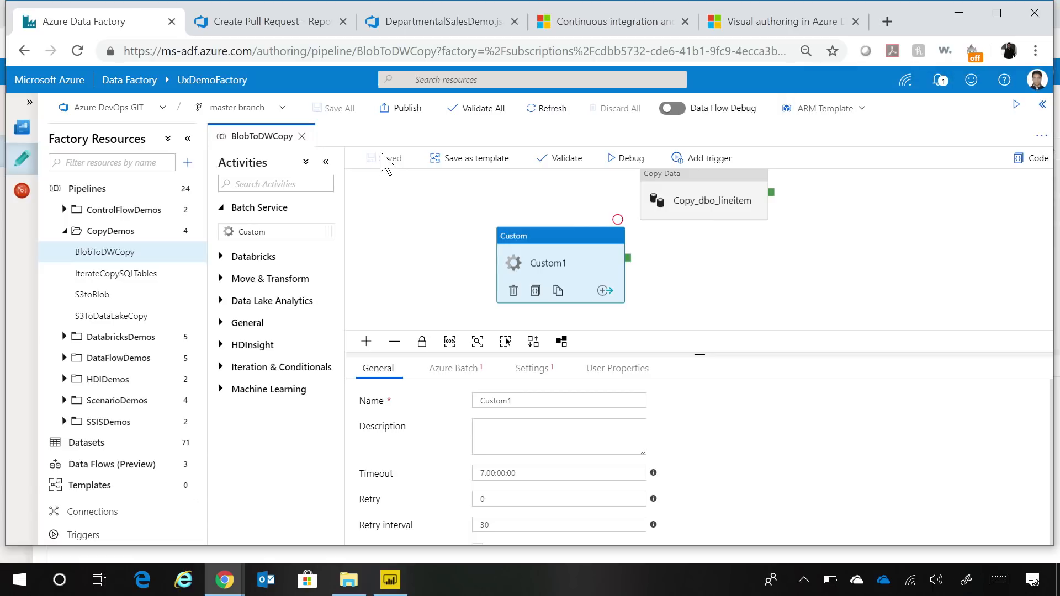